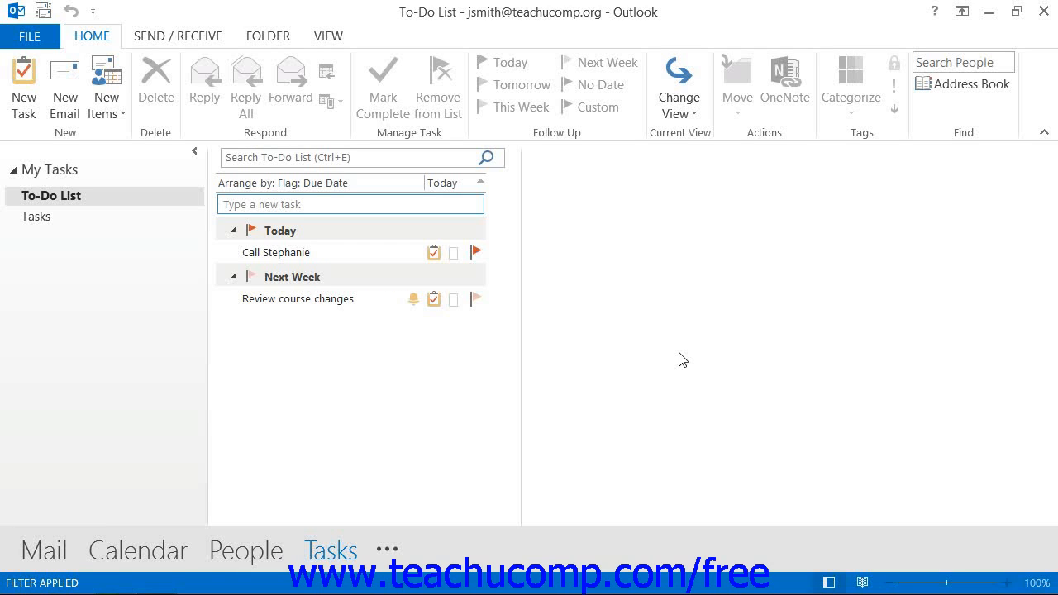
{"action": "mouse_move", "coordinate": [401, 346]}
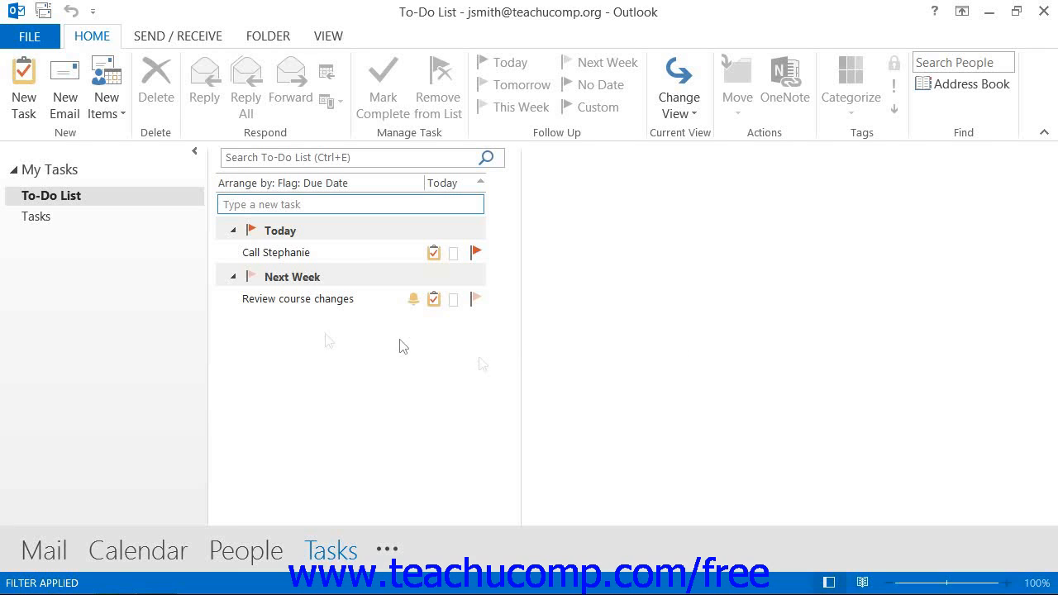
{"action": "mouse_move", "coordinate": [106, 86]}
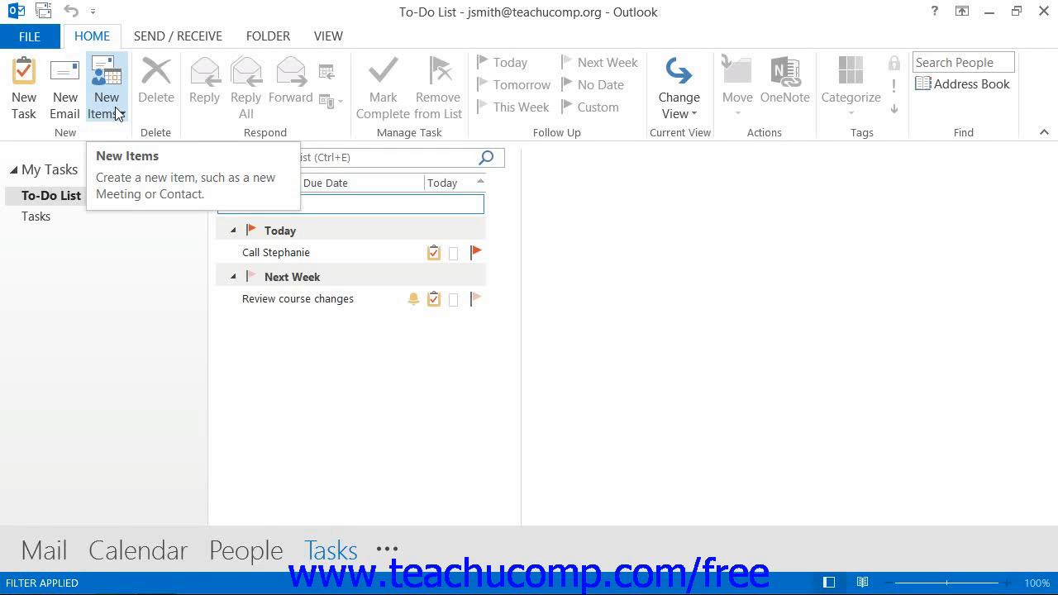
Step: Start a new Task Request from the New Items list on the Home tab
{"action": "left_click", "coordinate": [107, 87]}
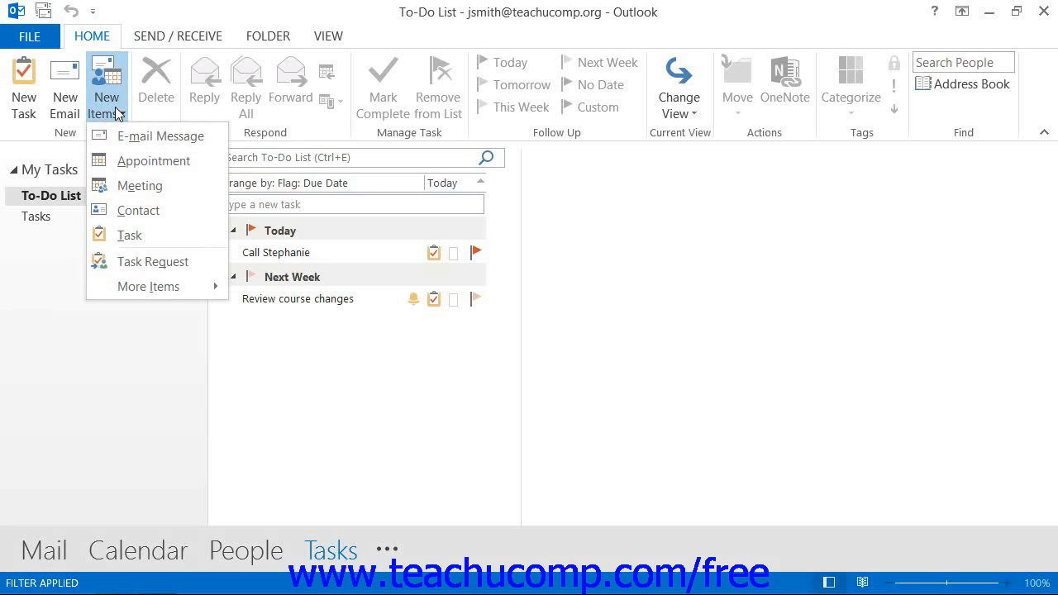
{"action": "mouse_move", "coordinate": [152, 261]}
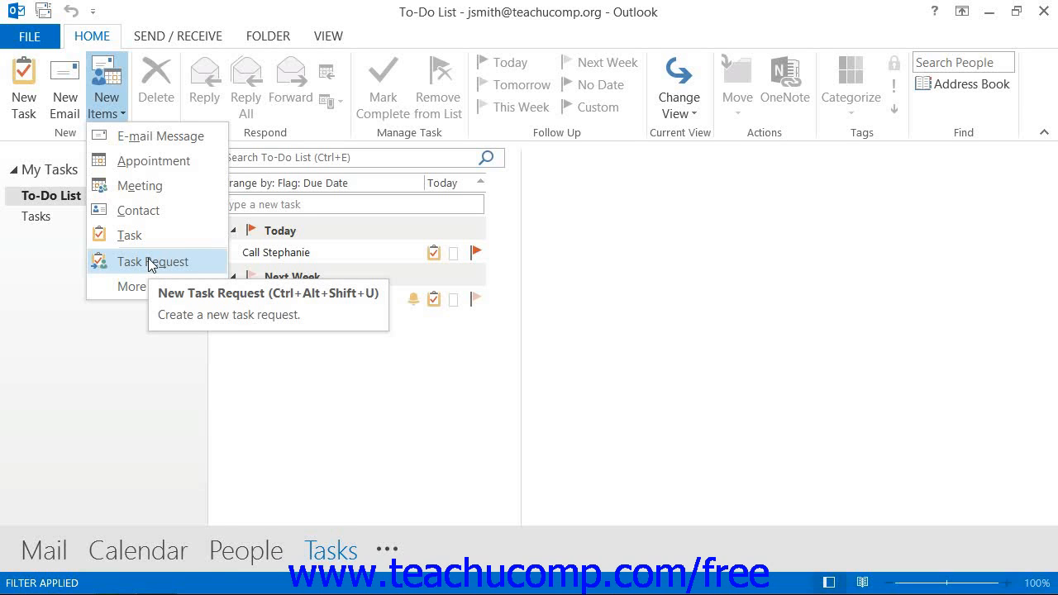
{"action": "left_click", "coordinate": [153, 261]}
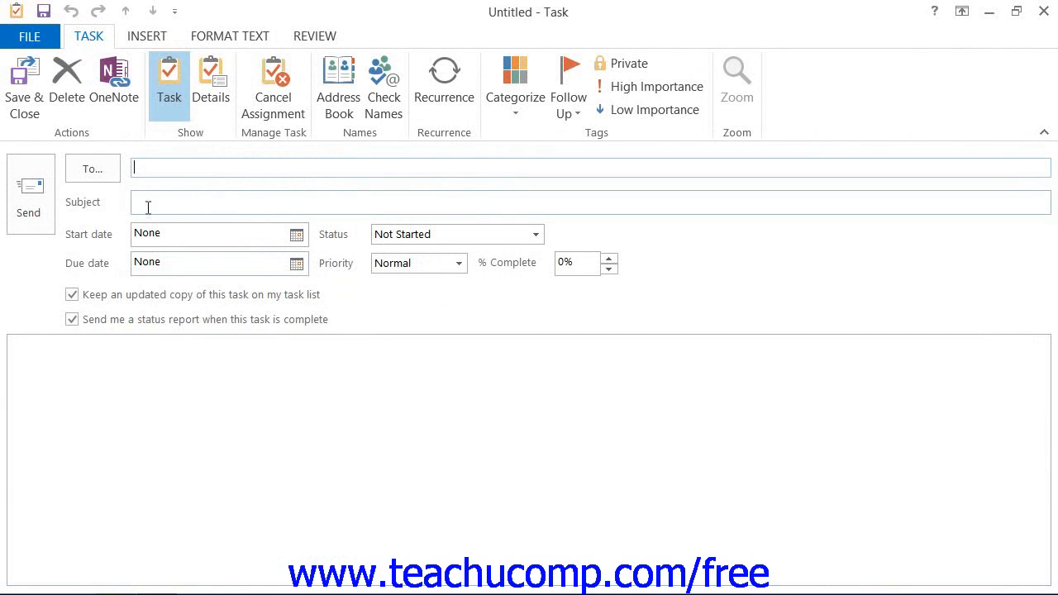
Step: Title the task 'Review course manual', due Thu 3/28/2013, with High priority
{"action": "type", "text": "Review c"}
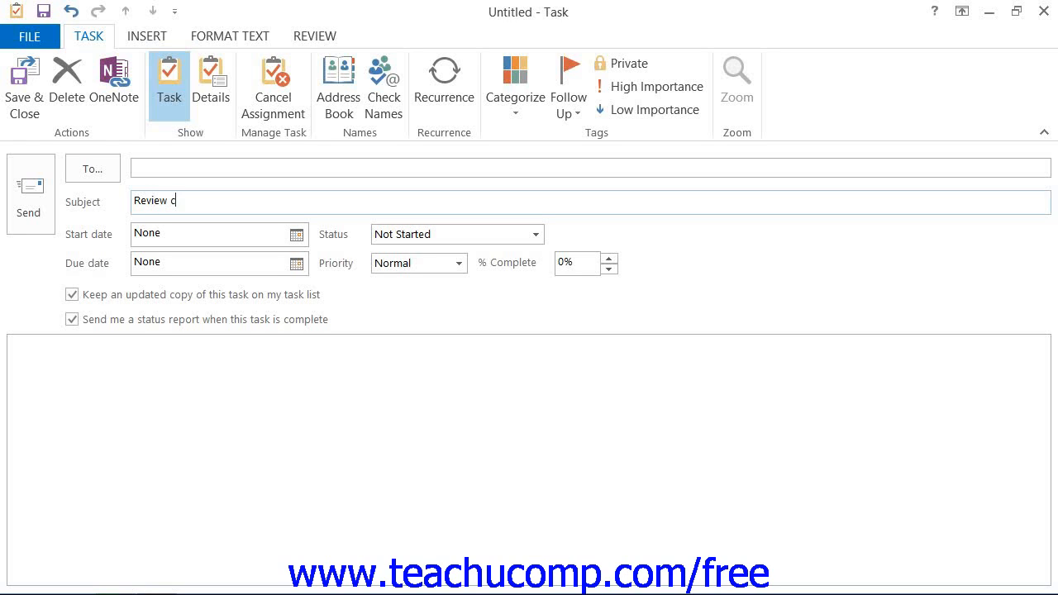
{"action": "type", "text": "ourse m"}
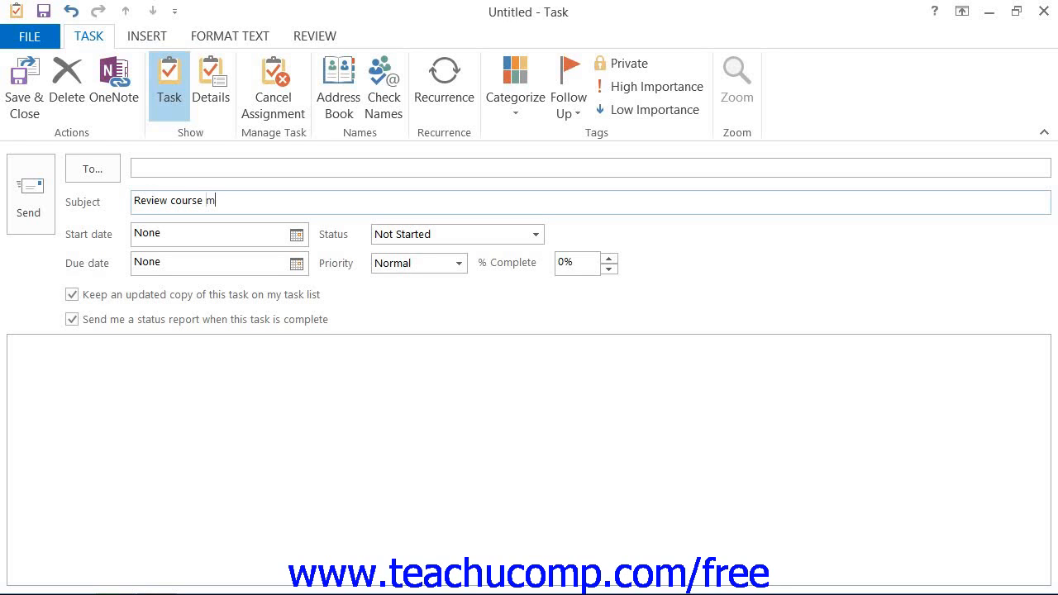
{"action": "type", "text": "anual"}
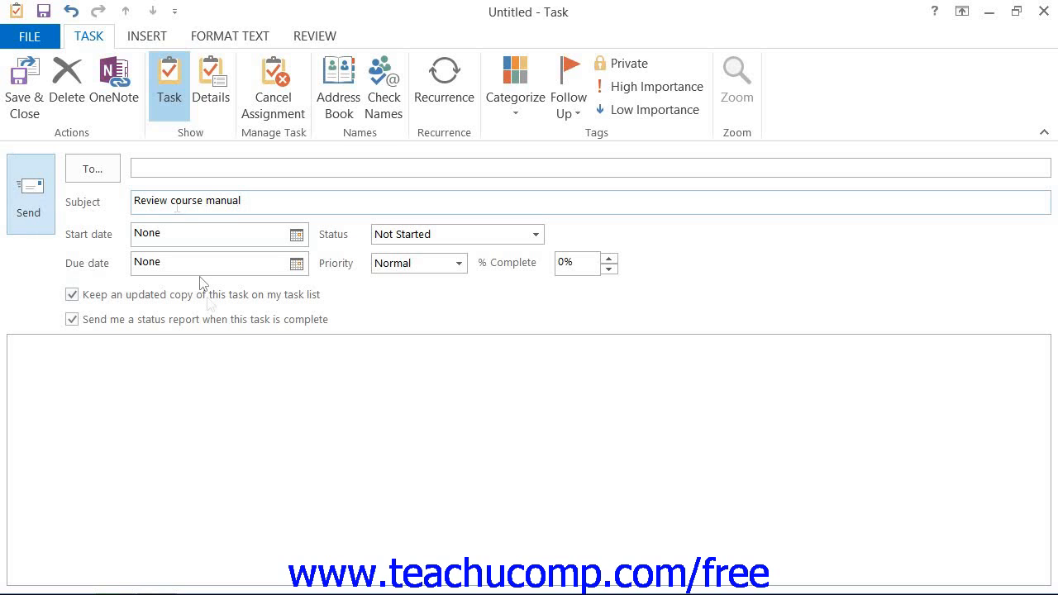
{"action": "left_click", "coordinate": [296, 263]}
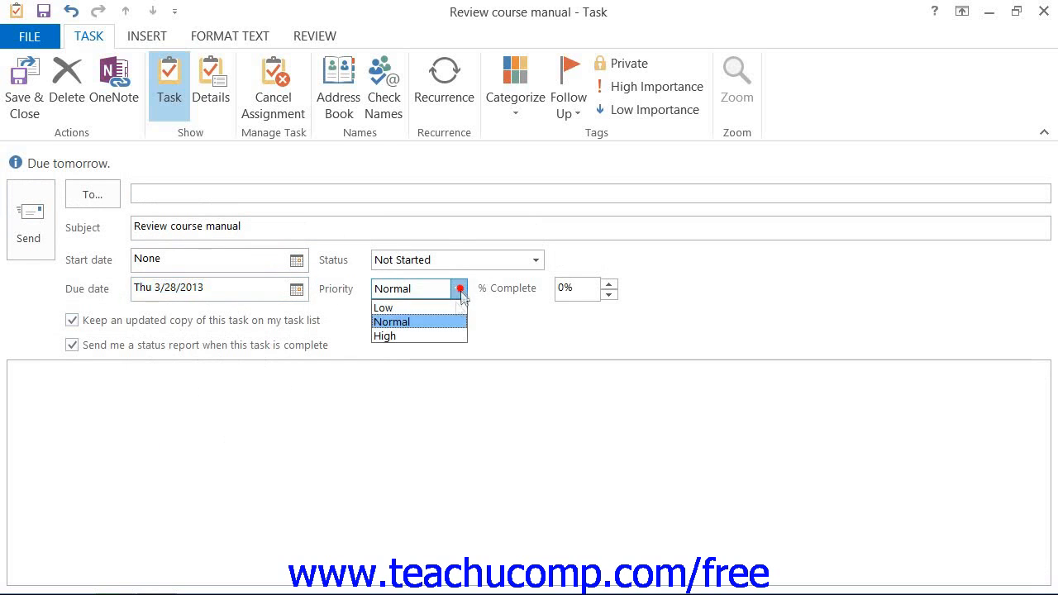
{"action": "left_click", "coordinate": [384, 336]}
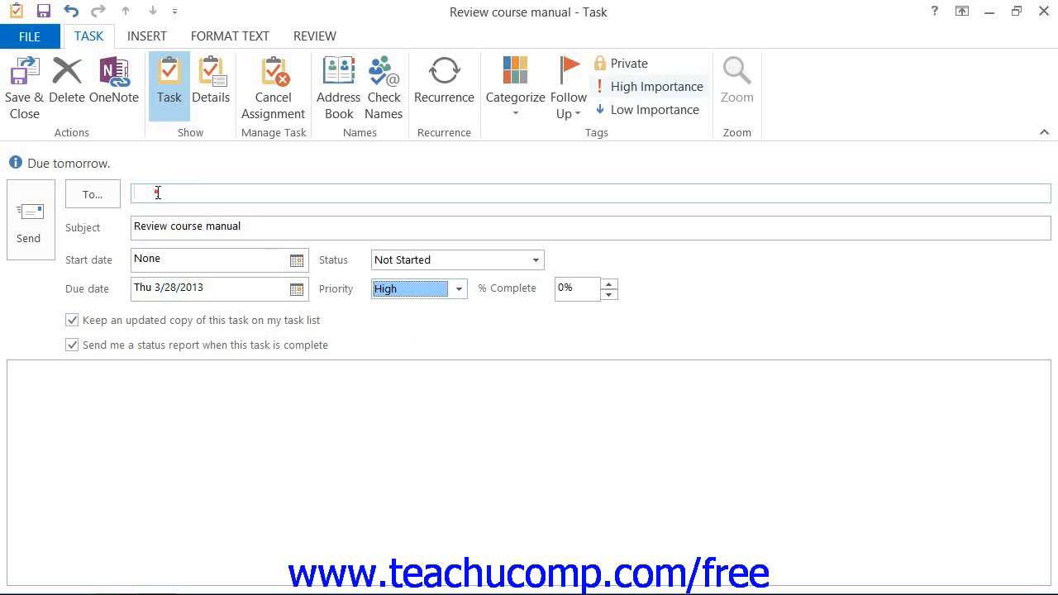
{"action": "left_click", "coordinate": [657, 86]}
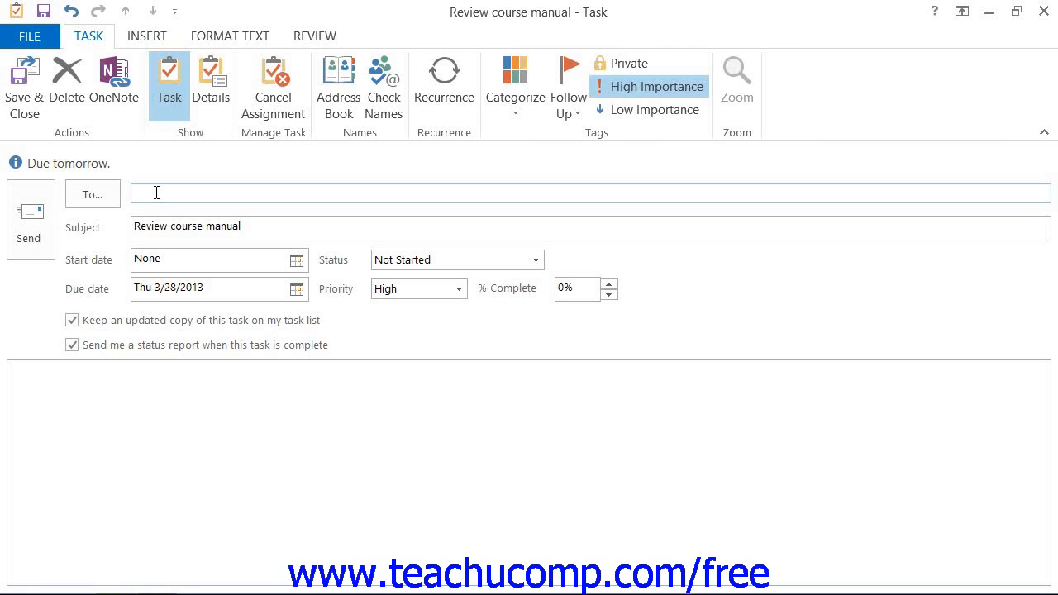
{"action": "type", "text": "jd"}
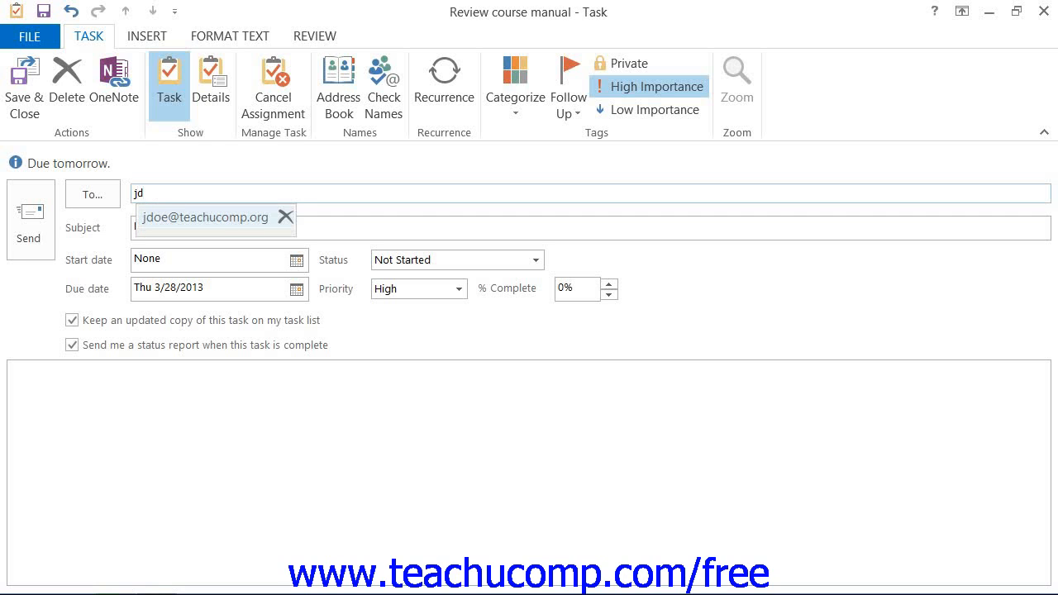
{"action": "left_click", "coordinate": [204, 217]}
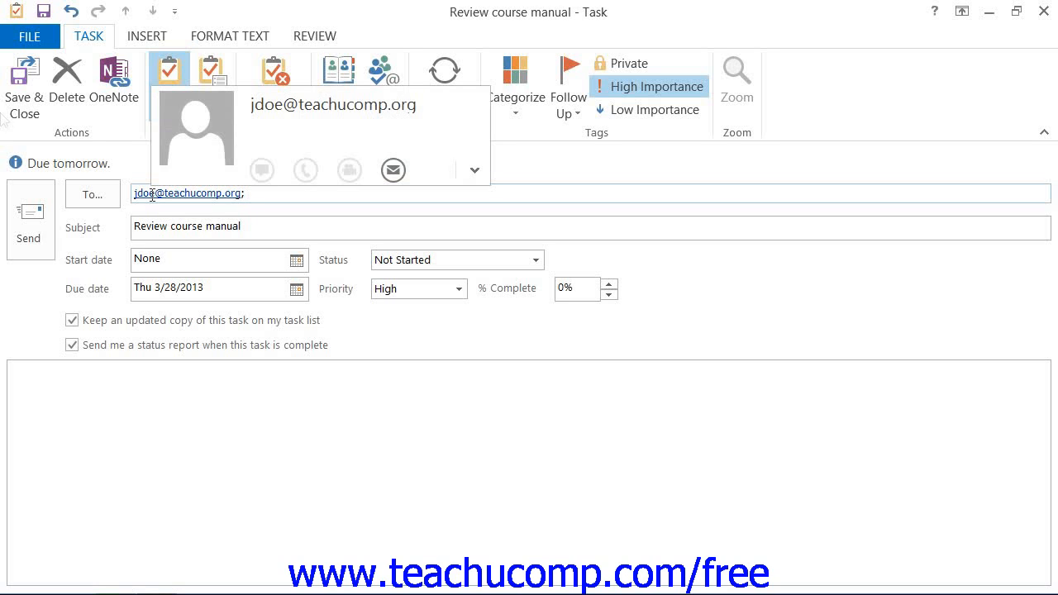
{"action": "left_click", "coordinate": [45, 323]}
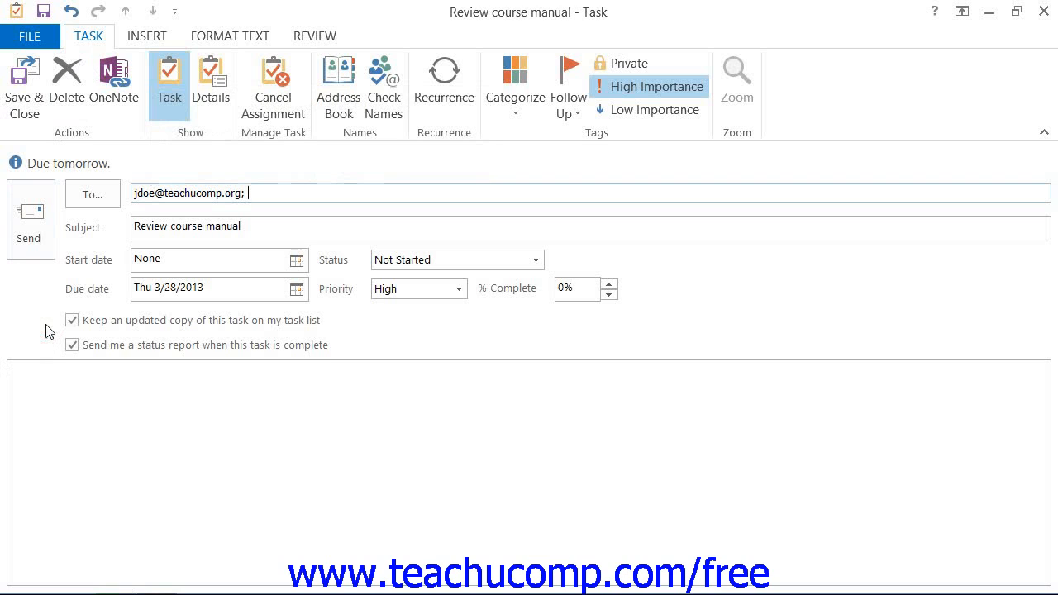
{"action": "mouse_move", "coordinate": [53, 349]}
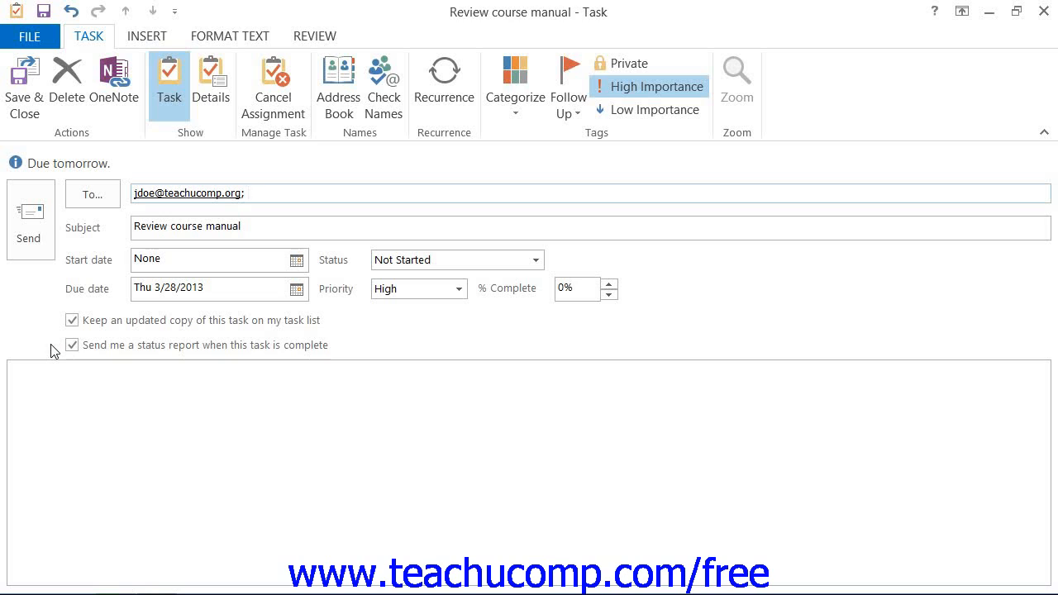
{"action": "left_click", "coordinate": [248, 193]}
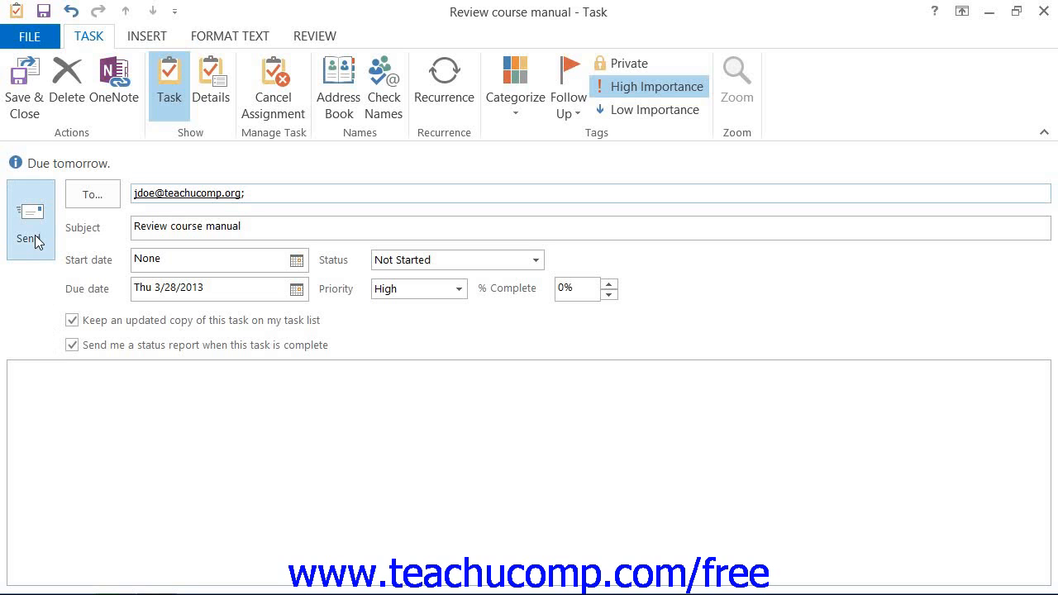
{"action": "left_click", "coordinate": [30, 219]}
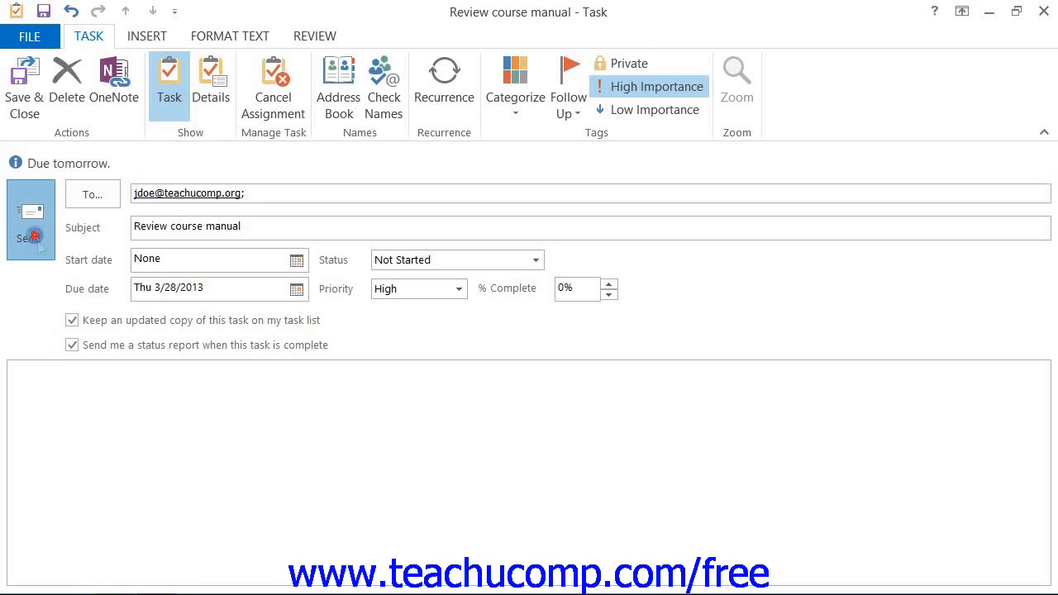